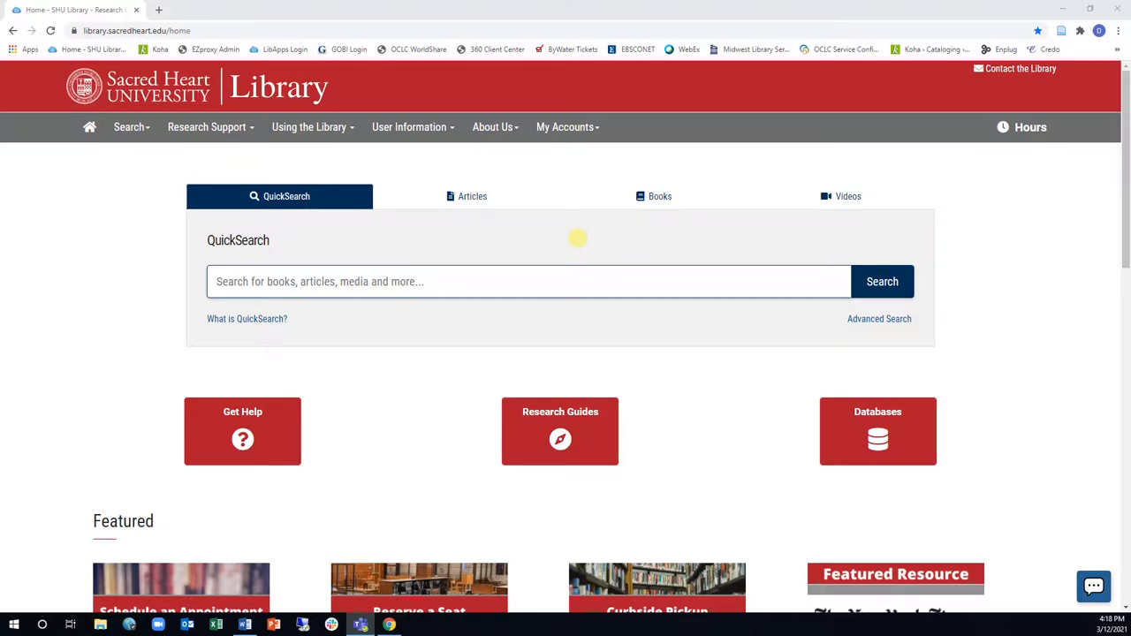
- Reach Renew Books under My Accounts and log in to the library account
{"action": "left_click", "coordinate": [566, 127]}
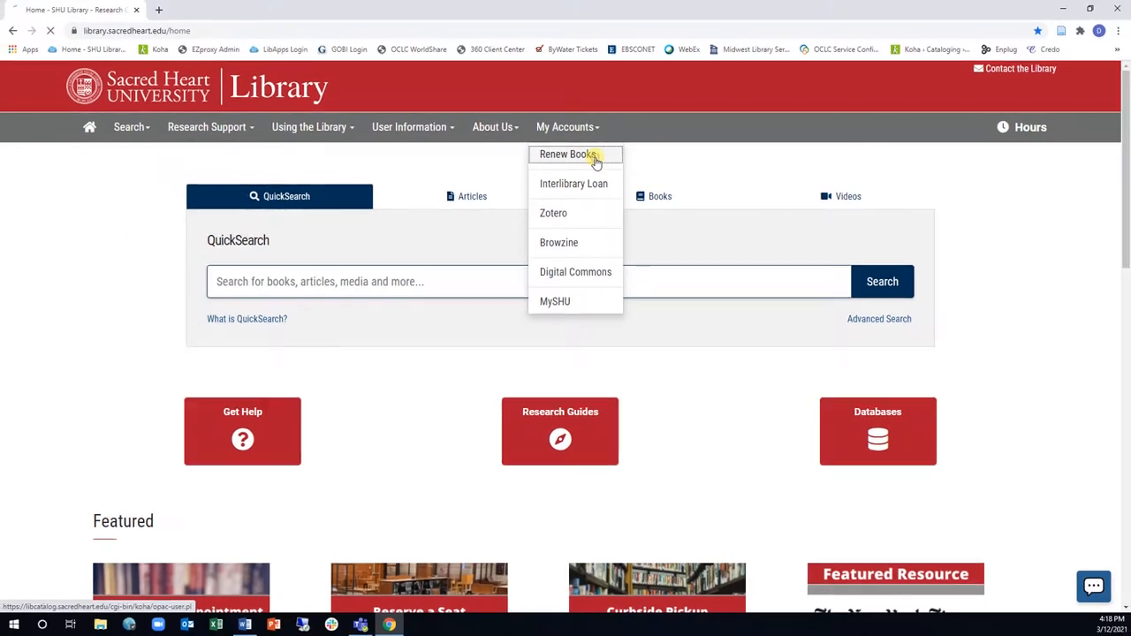
{"action": "left_click", "coordinate": [565, 154]}
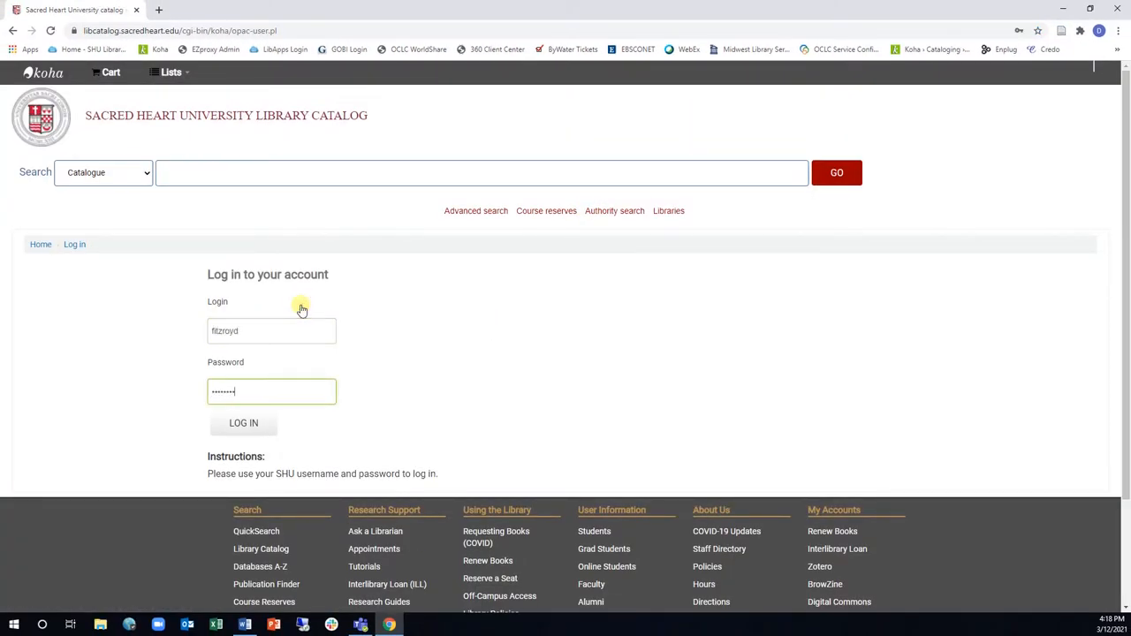
{"action": "left_click", "coordinate": [244, 423]}
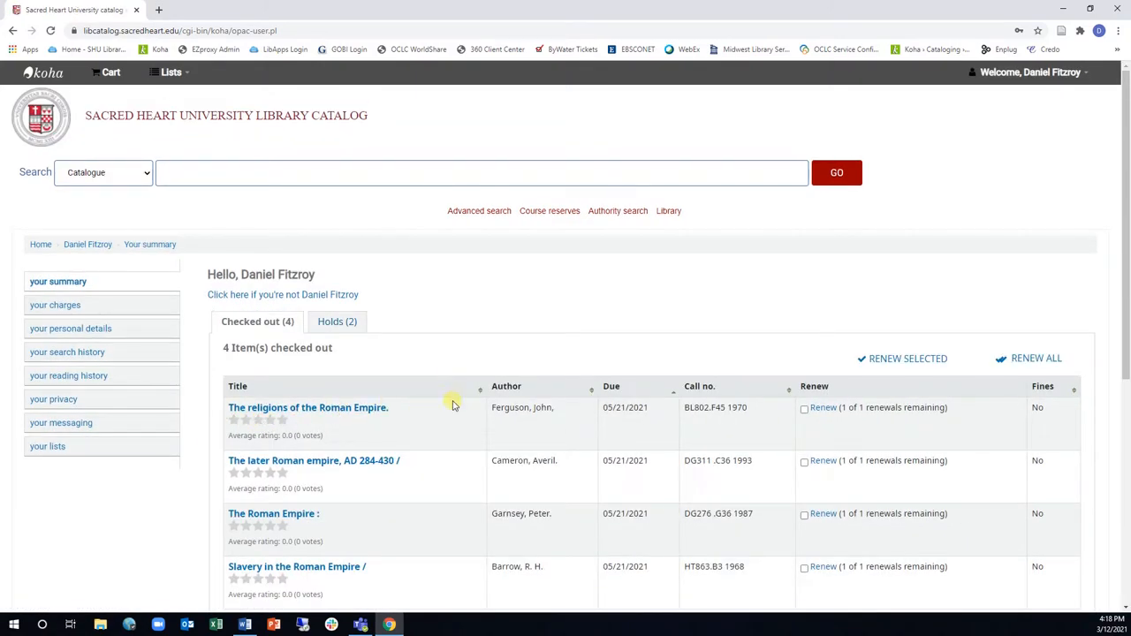
- Mark The Roman Empire and Slavery in the Roman Empire and renew them to 07/30/2021
{"action": "scroll", "scroll_direction": "down", "scroll_amount": 3}
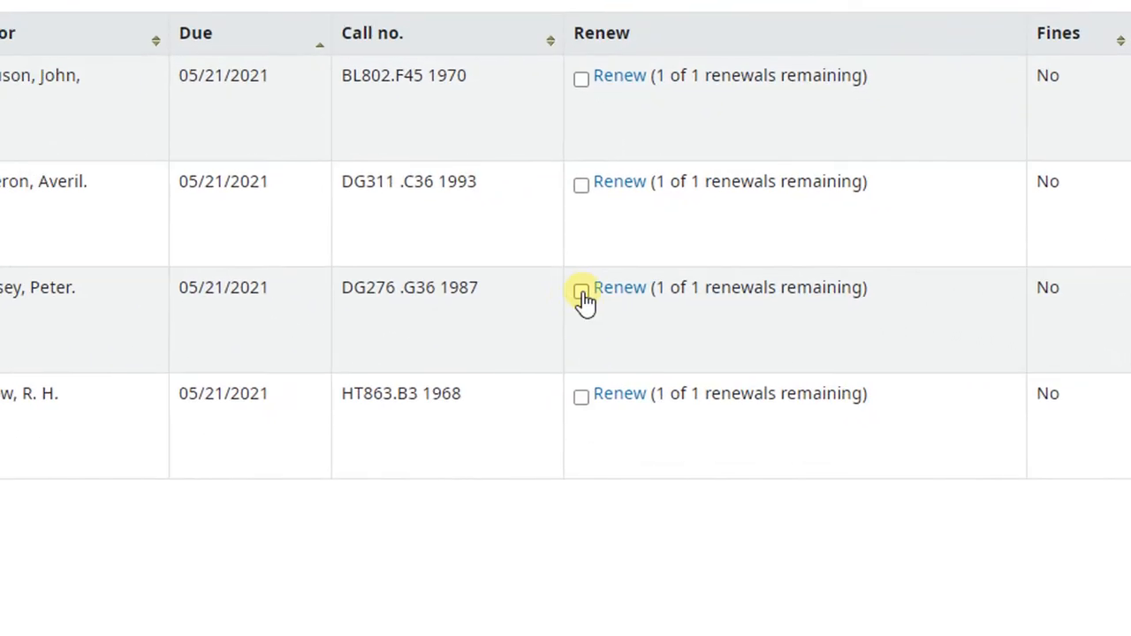
{"action": "left_click", "coordinate": [580, 396]}
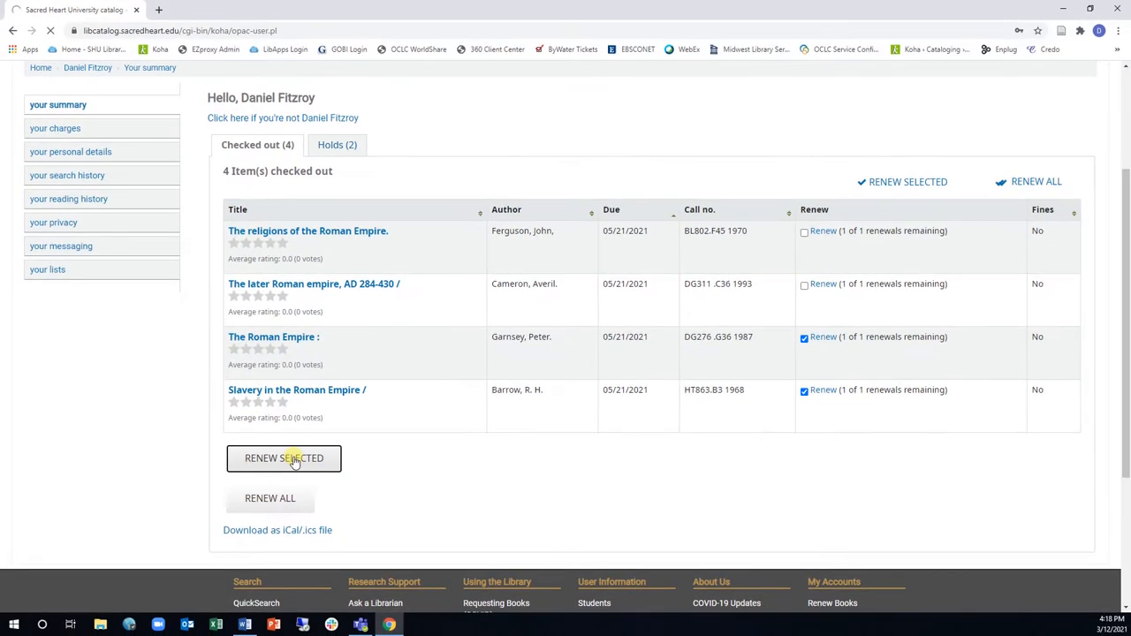
{"action": "left_click", "coordinate": [283, 458]}
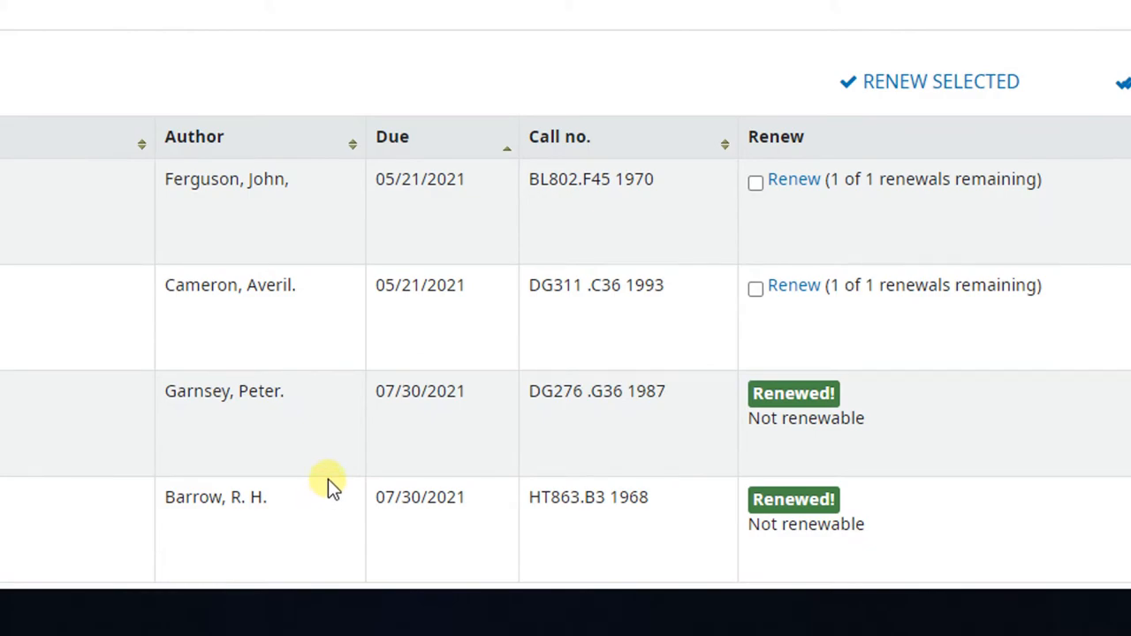
{"action": "scroll", "scroll_direction": "down", "scroll_amount": 3}
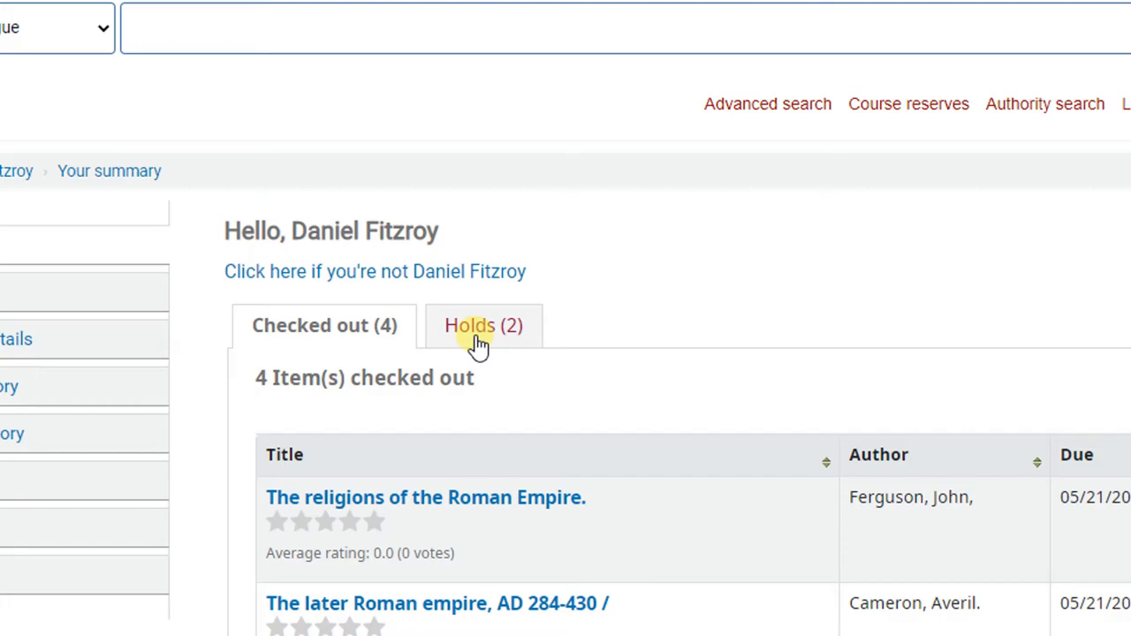
- Review the two pending holds, then all charges transactions showing nothing outstanding
{"action": "left_click", "coordinate": [484, 325]}
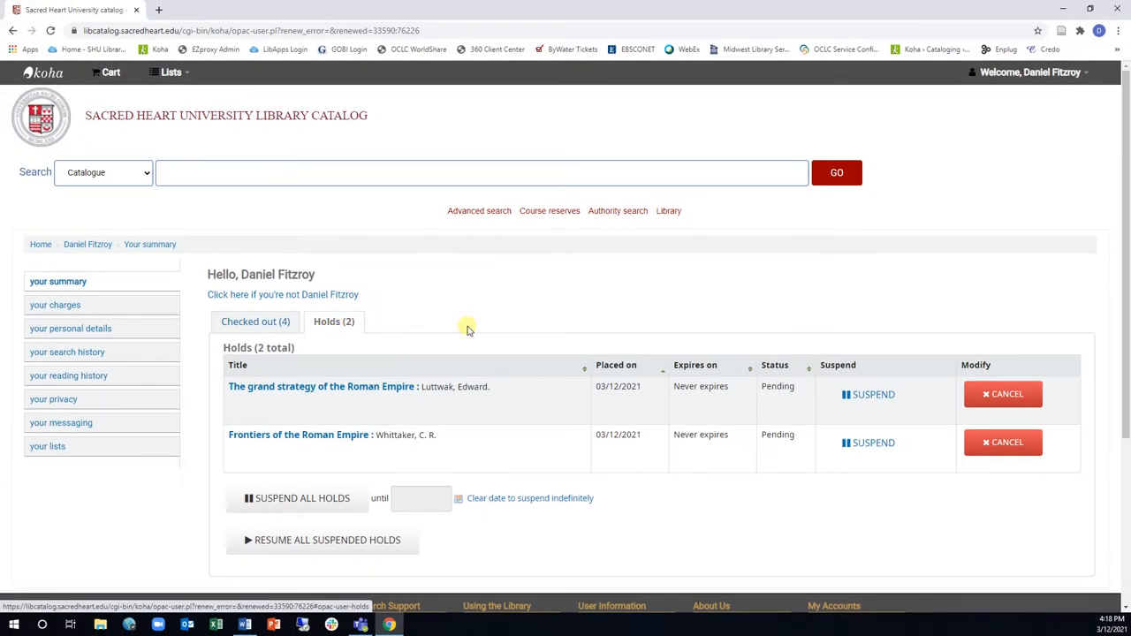
{"action": "mouse_move", "coordinate": [431, 329]}
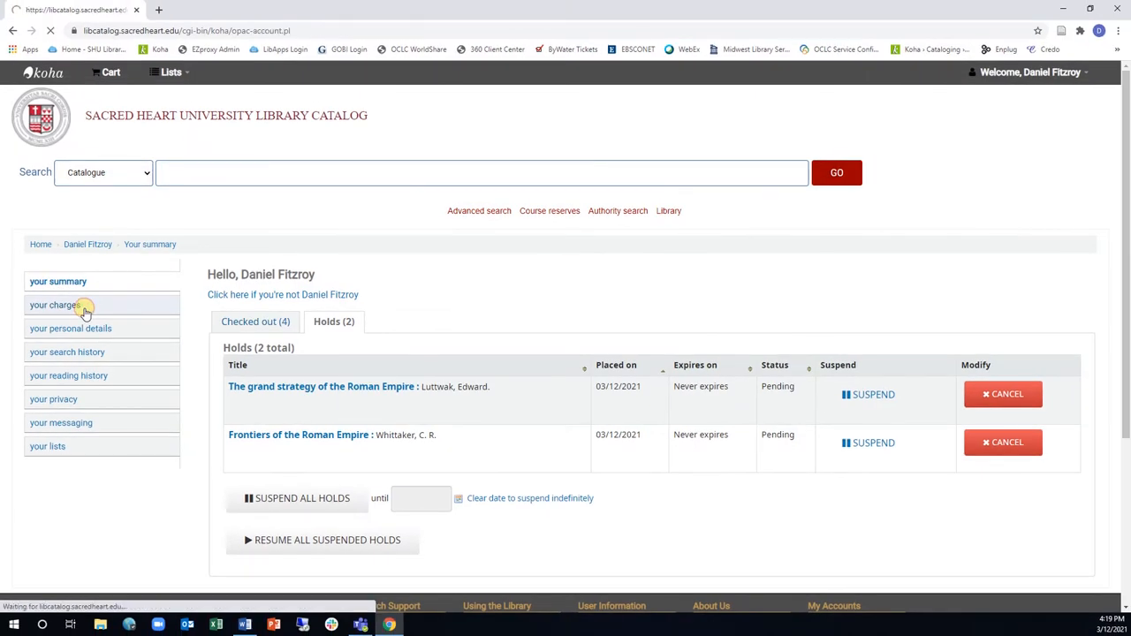
{"action": "left_click", "coordinate": [53, 304]}
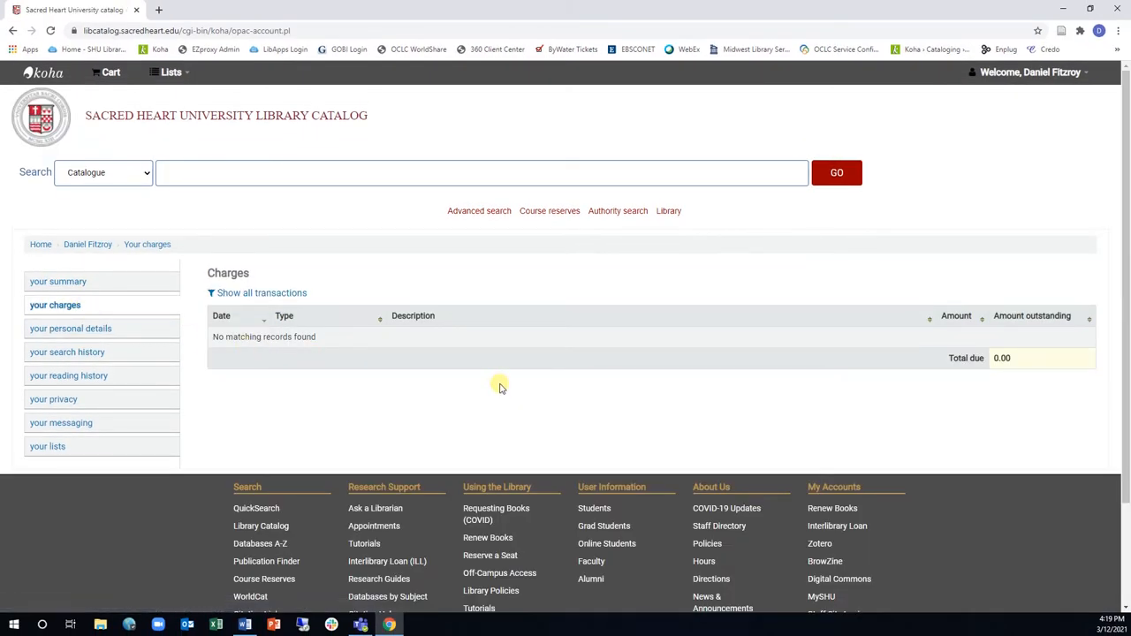
{"action": "left_click", "coordinate": [262, 293]}
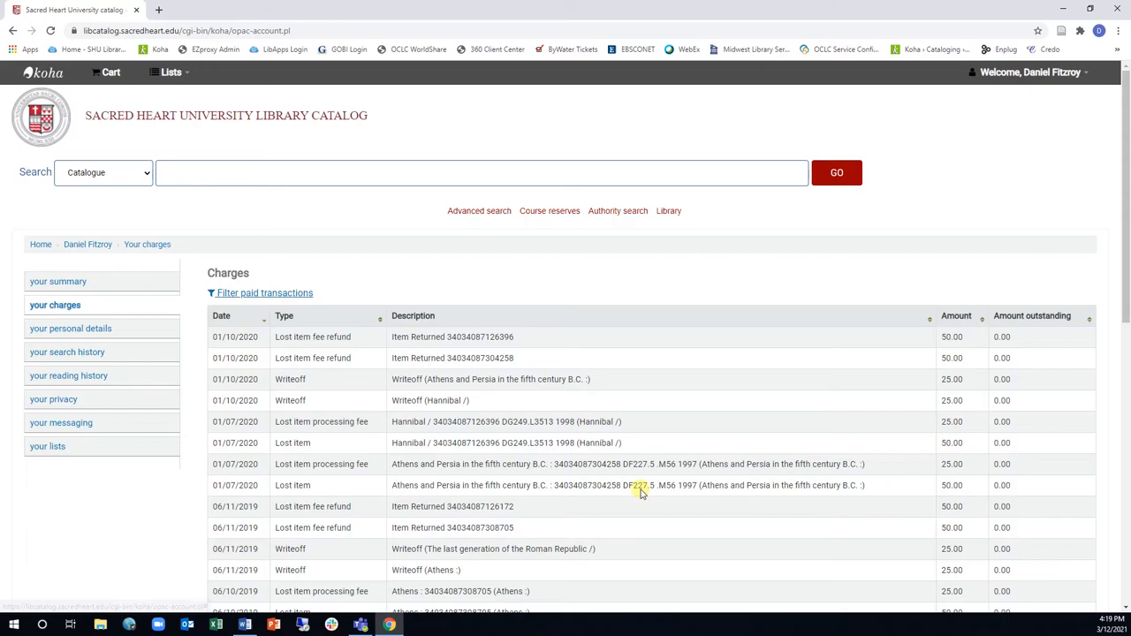
{"action": "left_click", "coordinate": [1032, 72]}
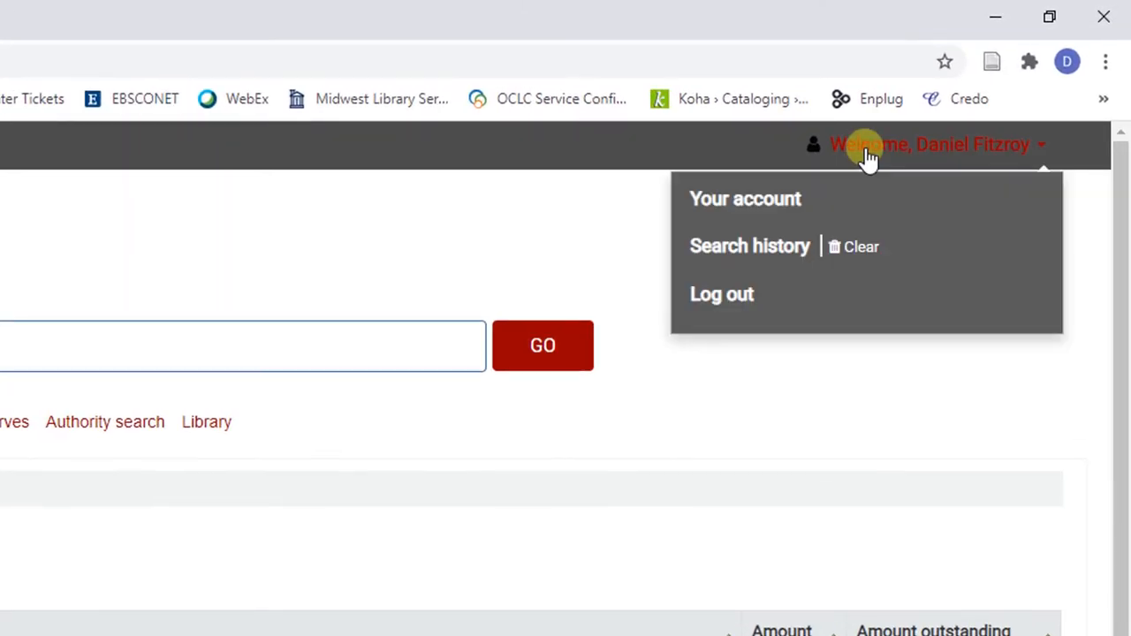